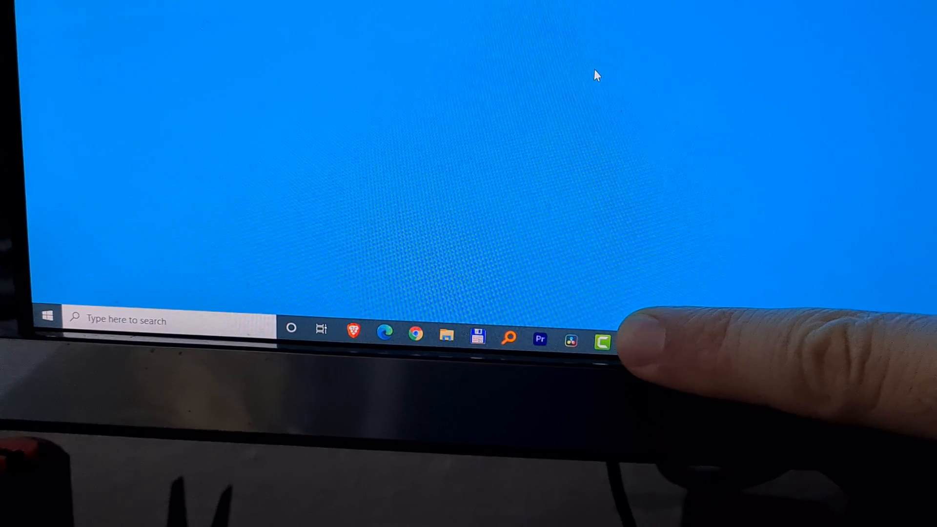
- Open the Start menu from the taskbar Start button
left_click(47, 315)
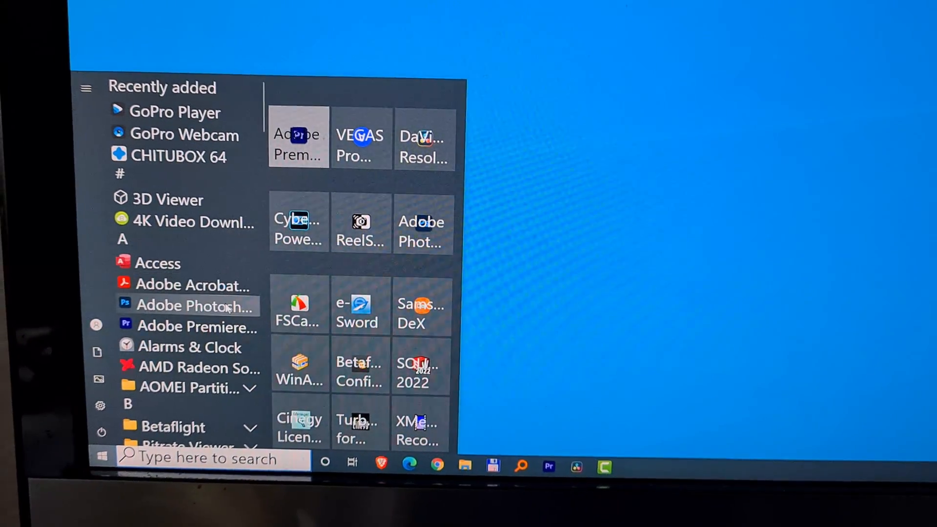
mouse_move(194, 305)
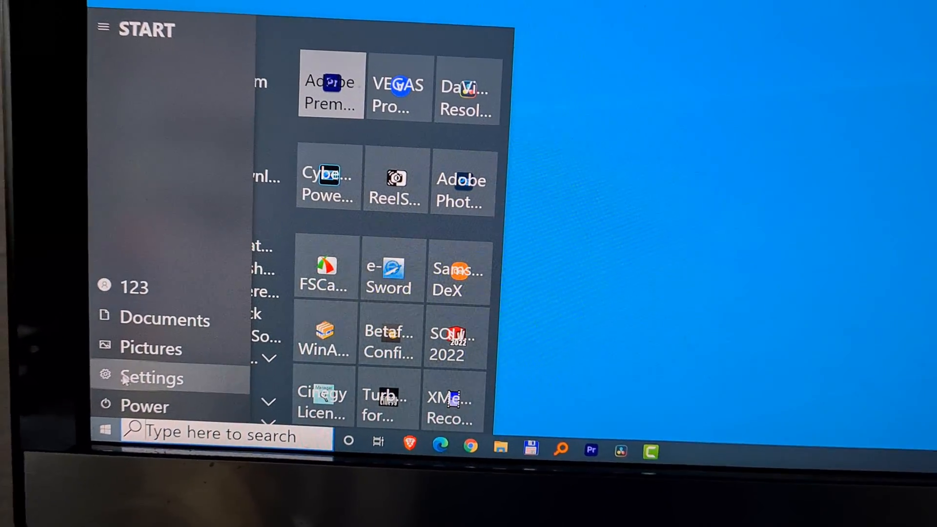
- Open Settings and search 'scaling' to reach the Display page
left_click(152, 377)
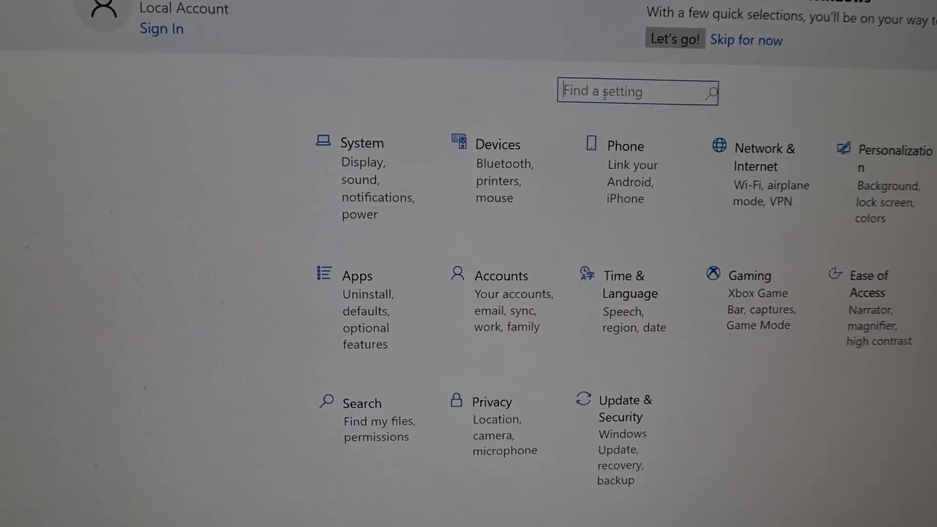
type("scaling")
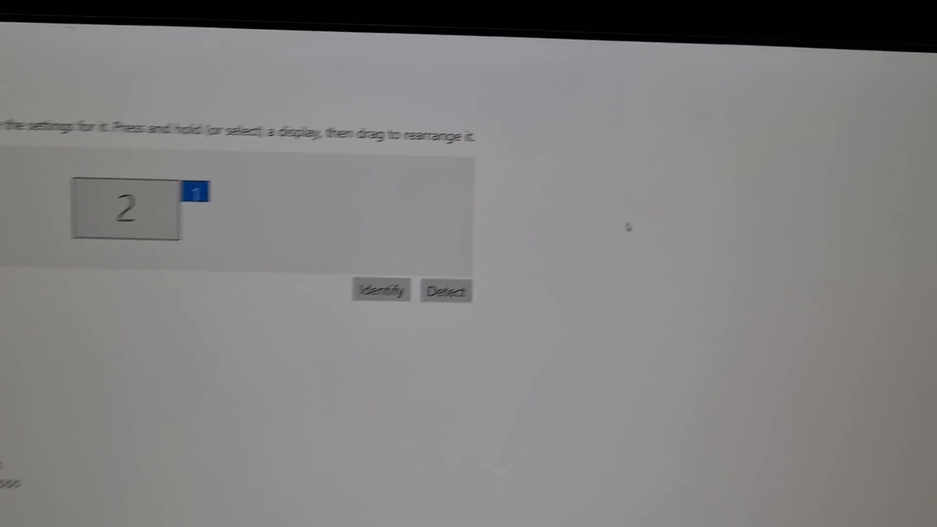
- Enter 150 as the custom scaling size under Advanced scaling settings
scroll("down", 3)
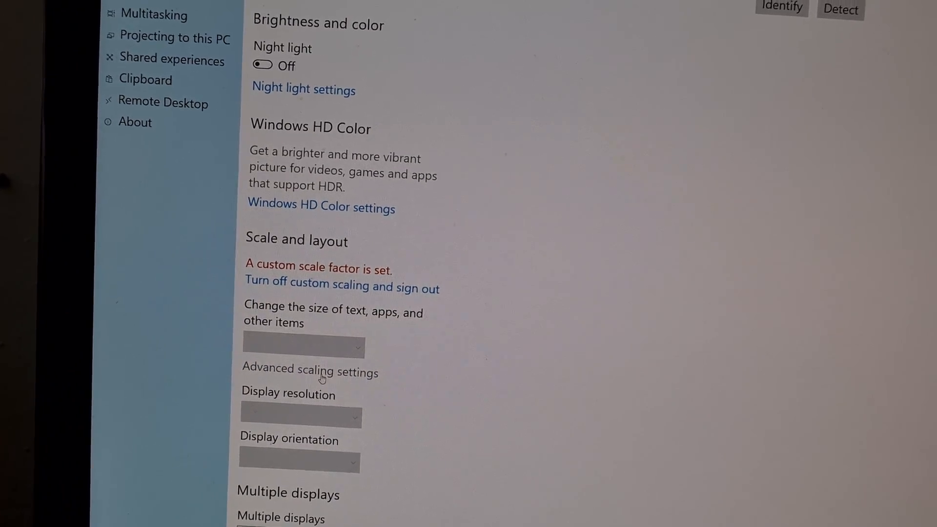
left_click(310, 368)
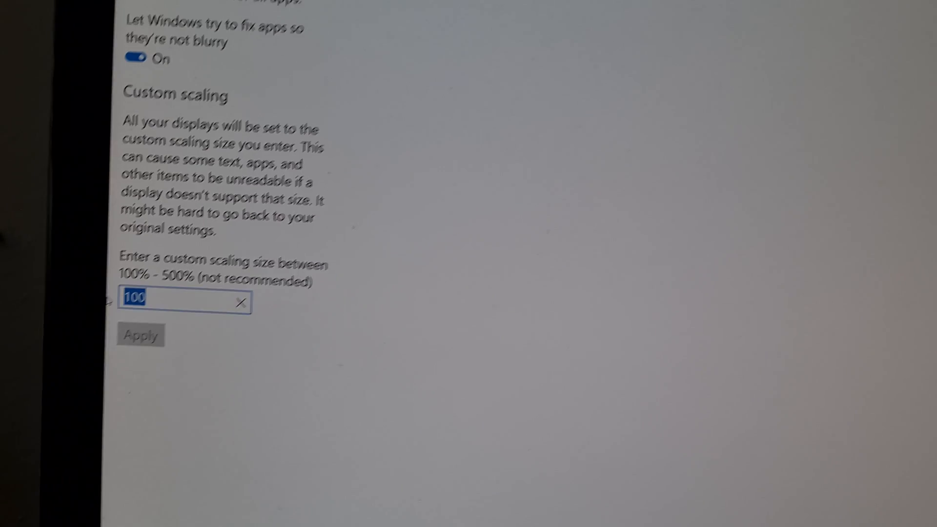
type("150")
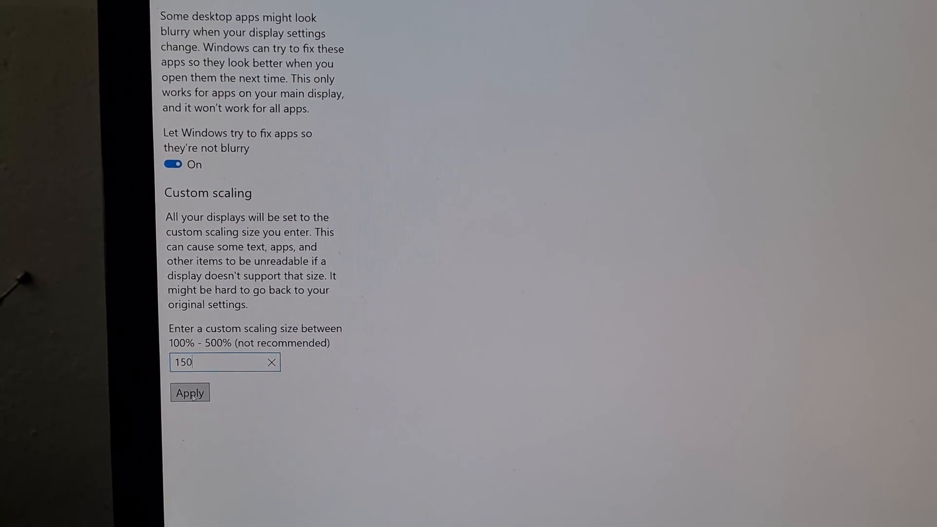
- Apply the 150% custom scaling and sign out now
left_click(189, 392)
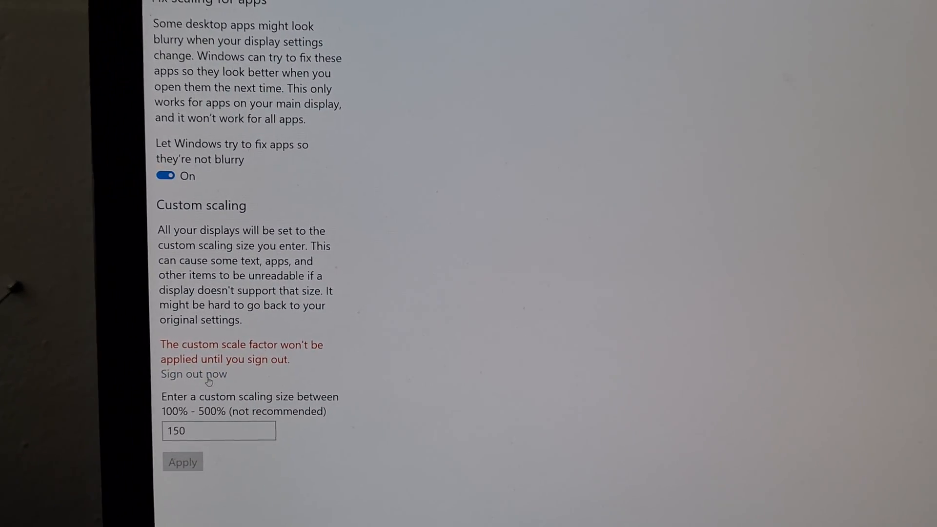
left_click(193, 374)
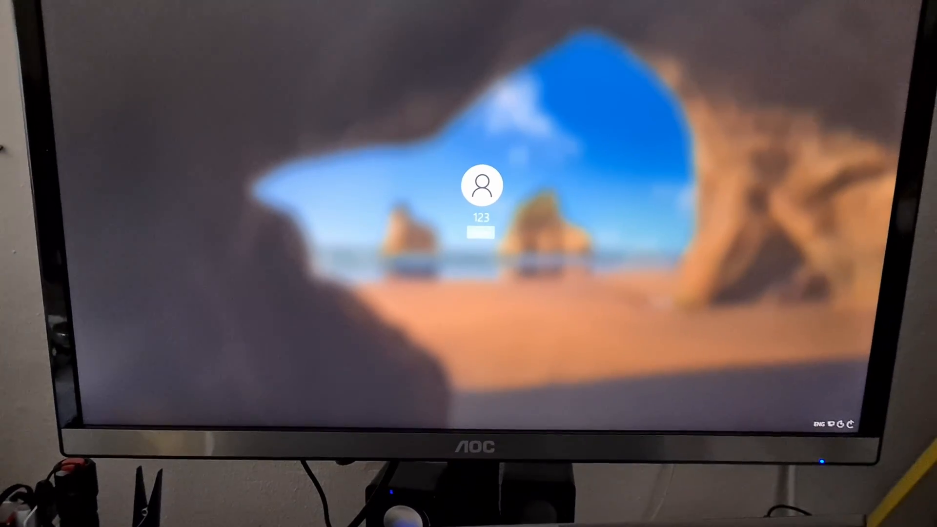
- Sign back in from the Windows sign-in screen
key("Return")
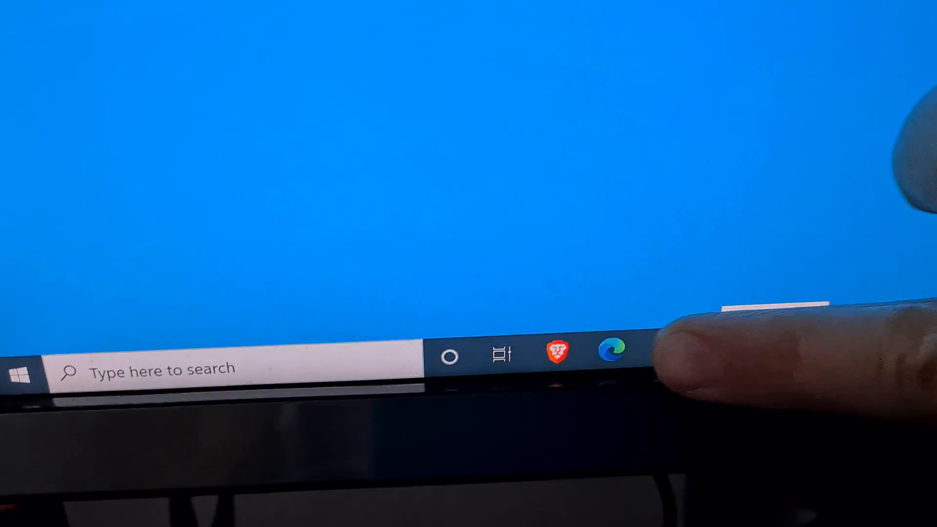
mouse_move(728, 341)
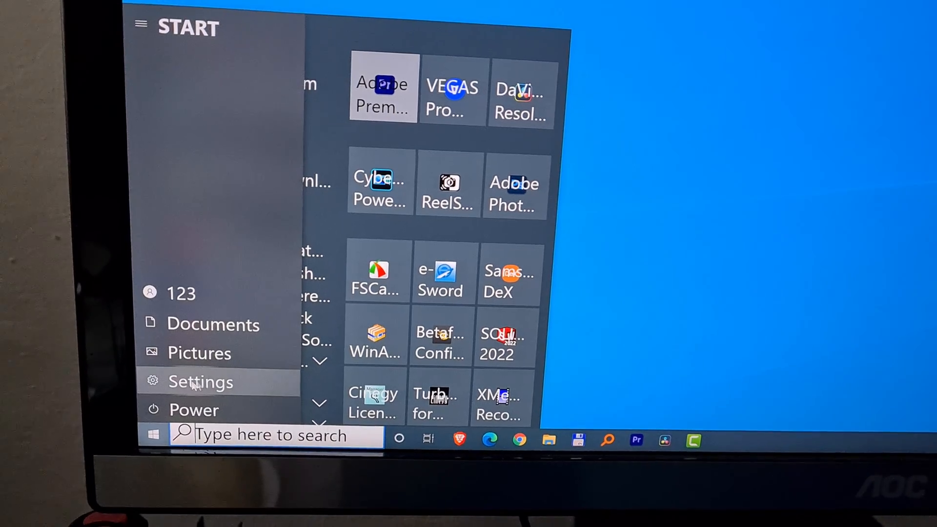
- Search Settings for 'scaling' and open the 'Make text size bigger' result
left_click(201, 382)
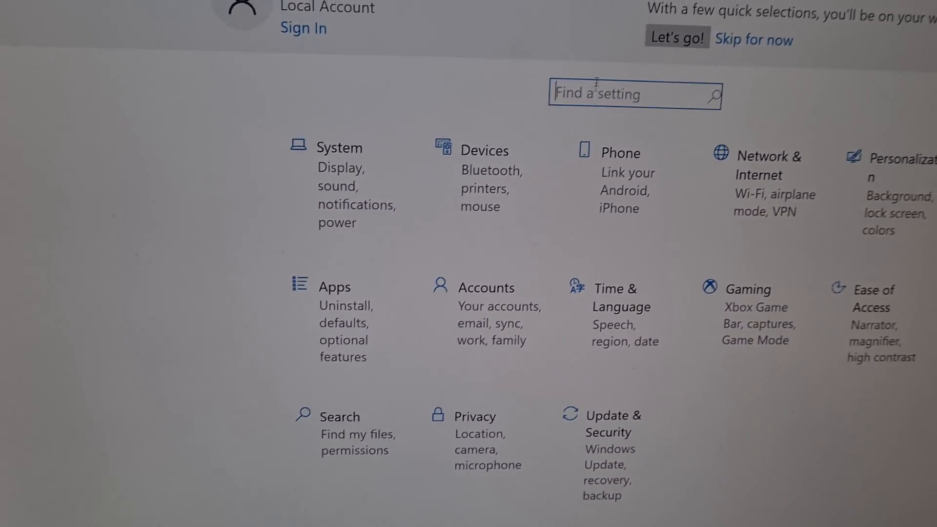
type("scali")
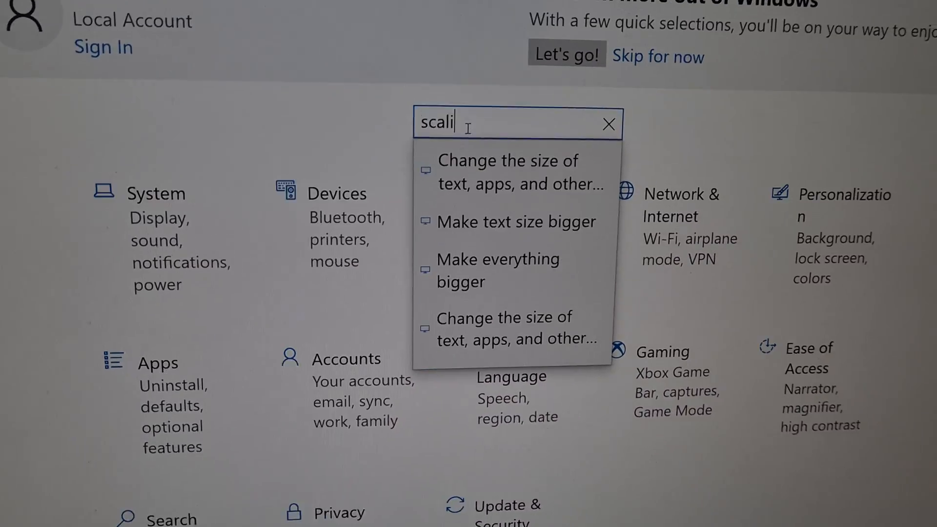
type("ng")
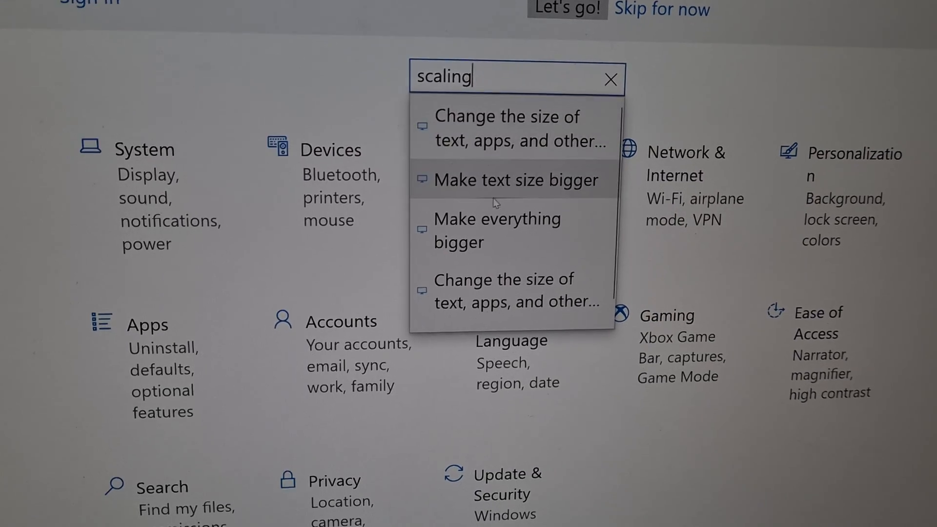
mouse_move(567, 182)
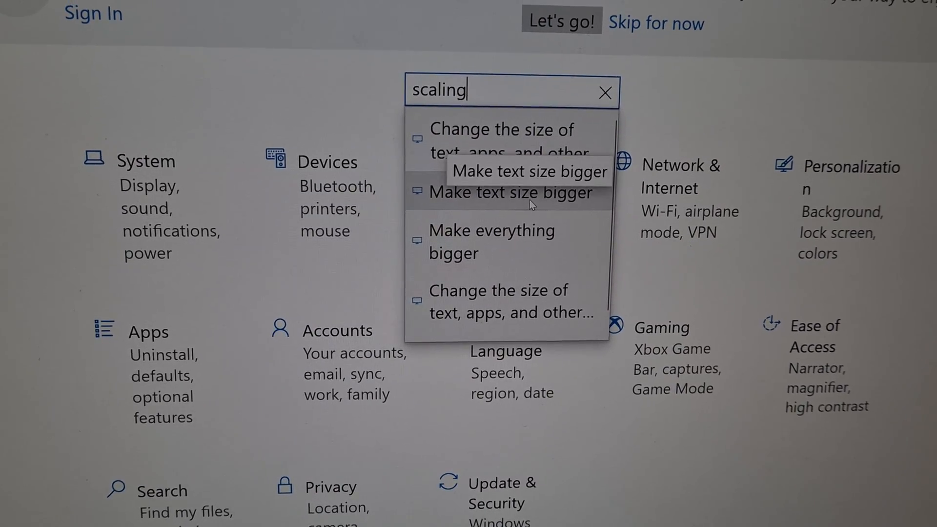
left_click(506, 192)
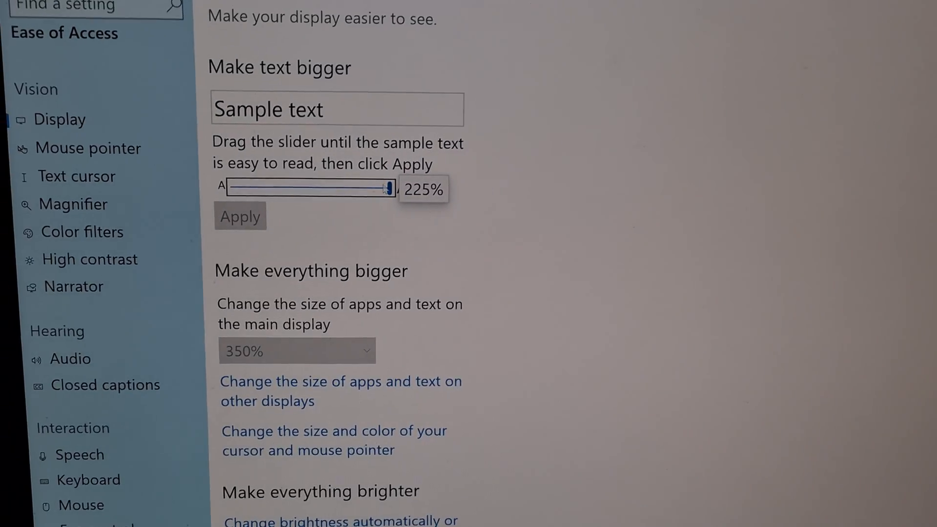